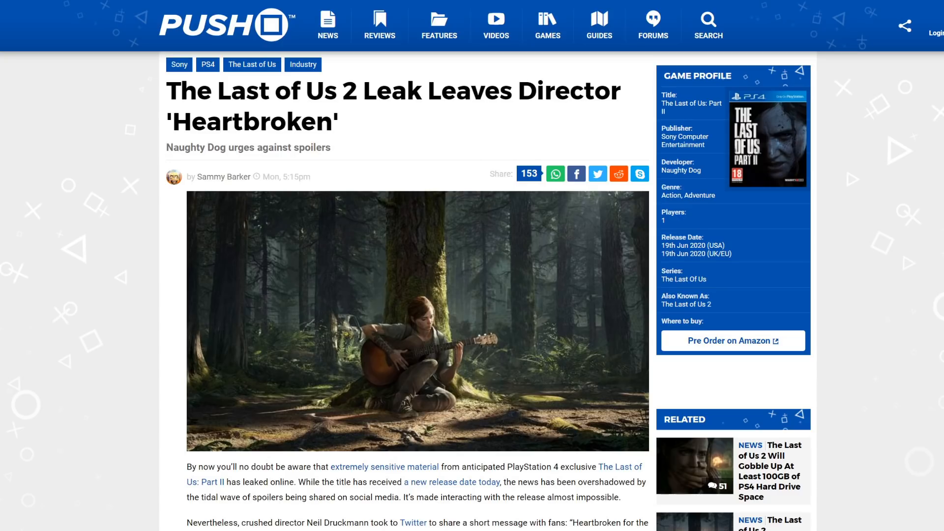
mouse_move(130, 345)
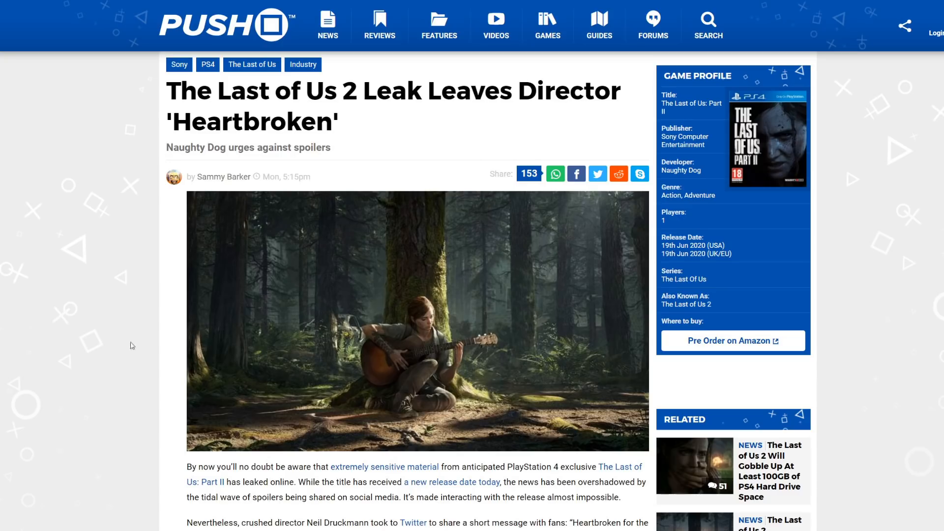
mouse_move(936, 329)
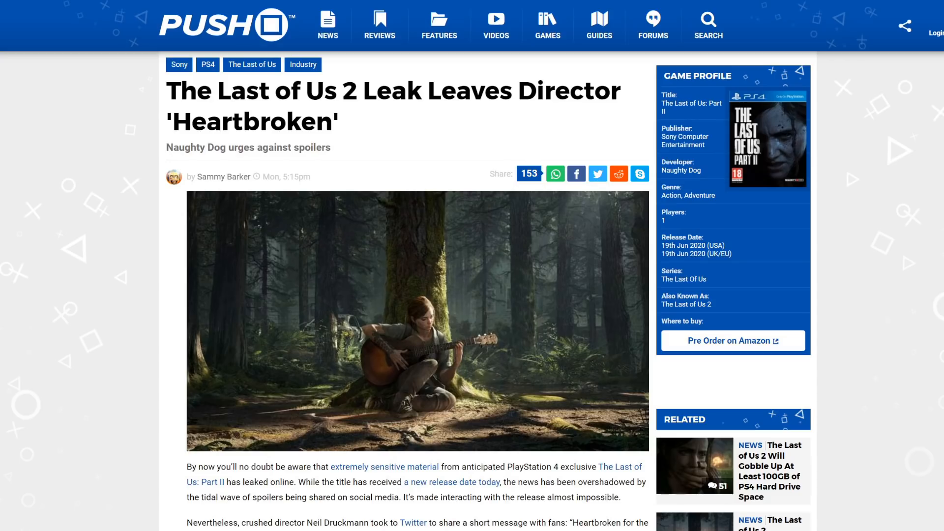
mouse_move(639, 114)
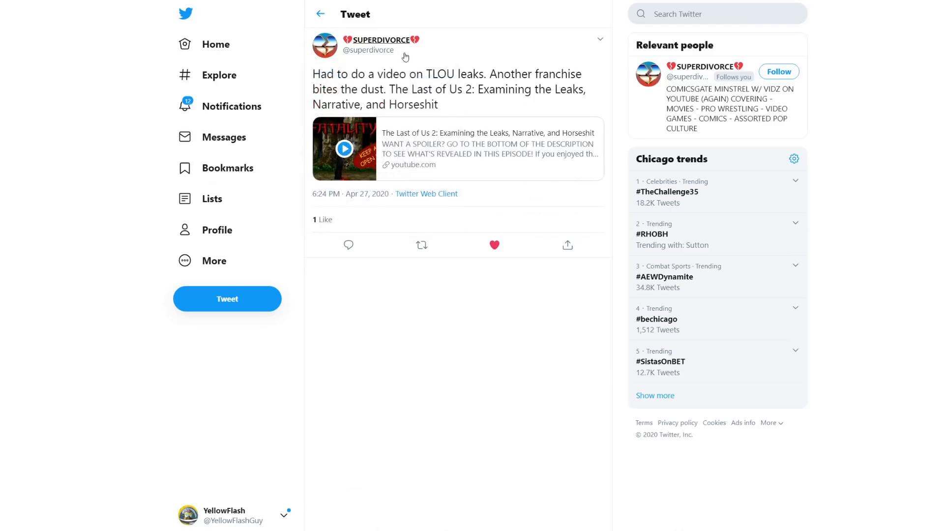
mouse_move(380, 39)
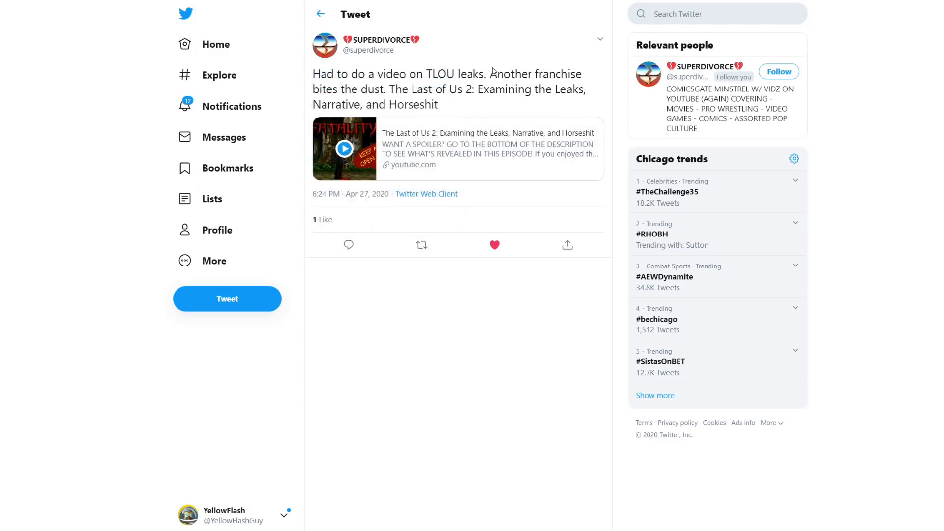
mouse_move(575, 74)
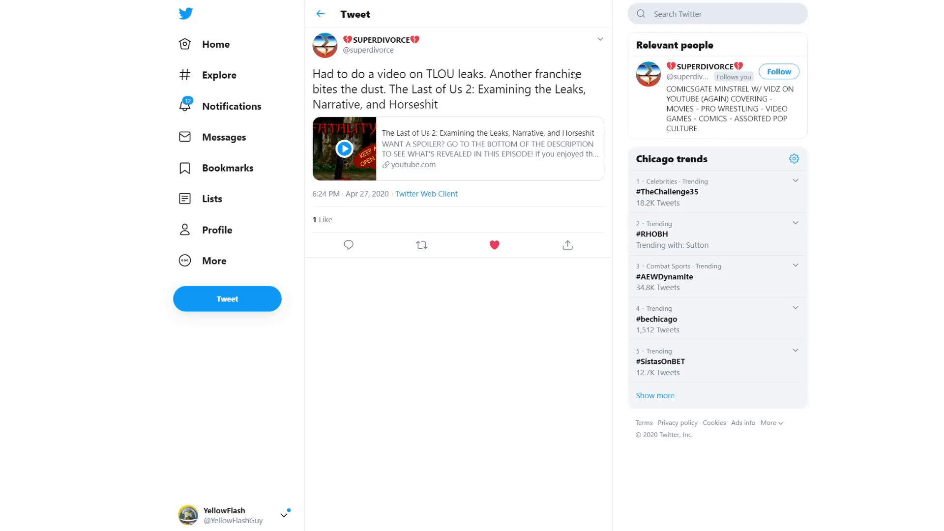
mouse_move(473, 100)
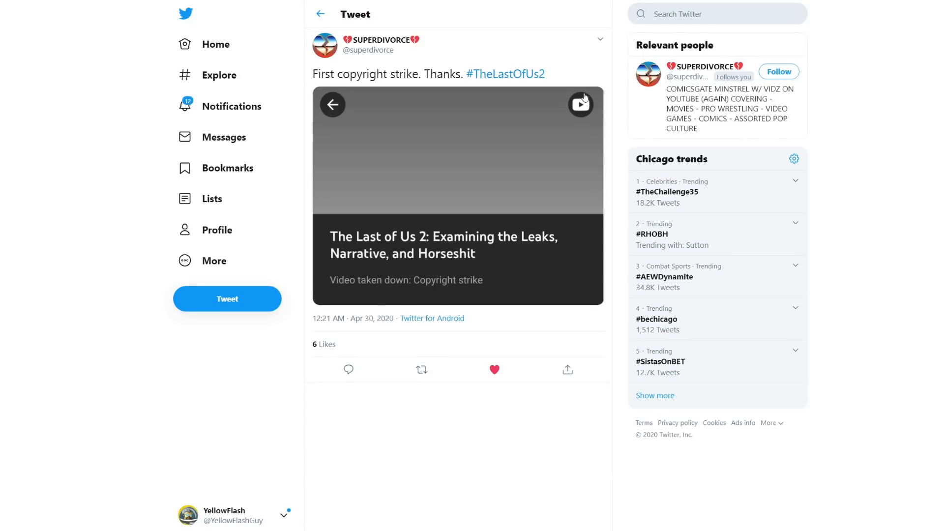
mouse_move(618, 161)
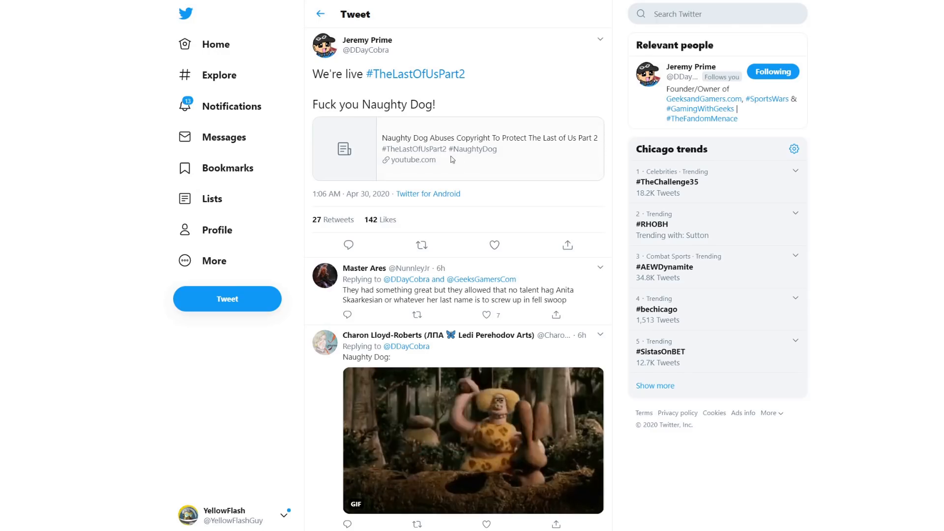
mouse_move(442, 144)
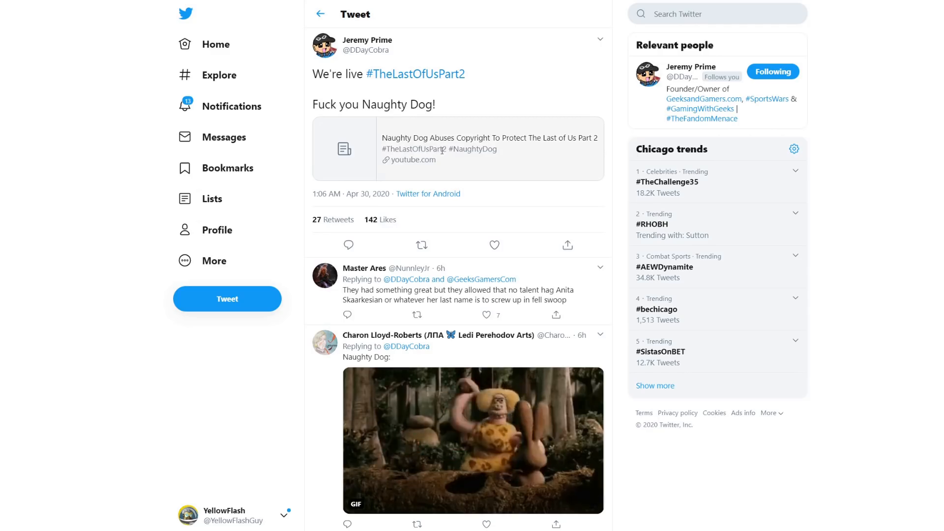
mouse_move(479, 34)
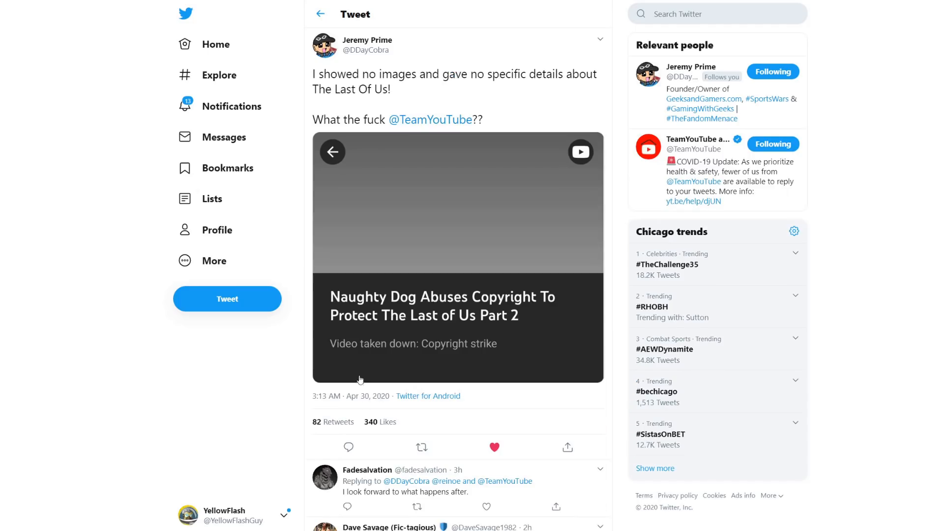
mouse_move(414, 300)
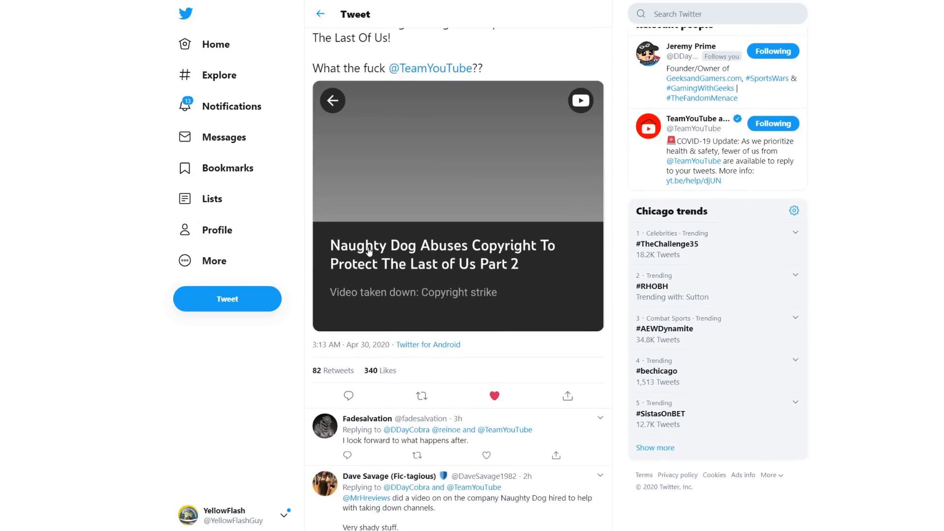
mouse_move(461, 295)
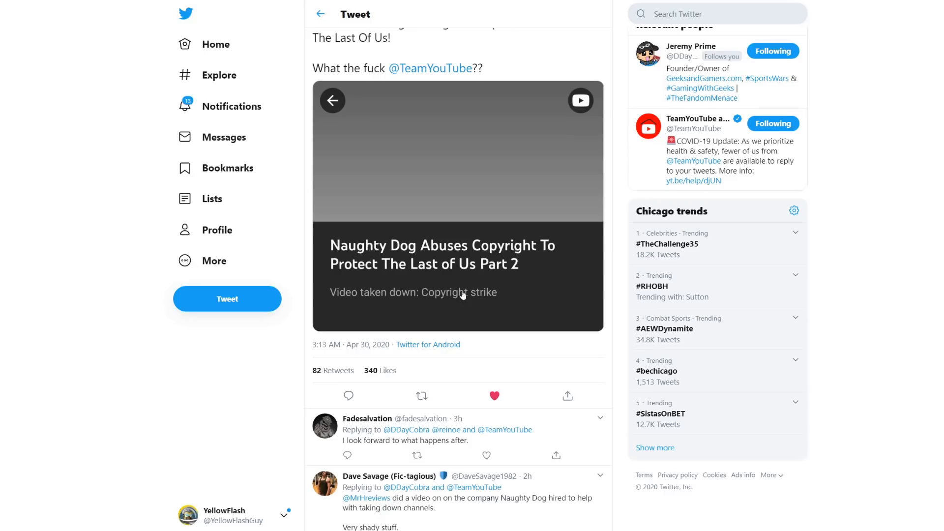
mouse_move(481, 280)
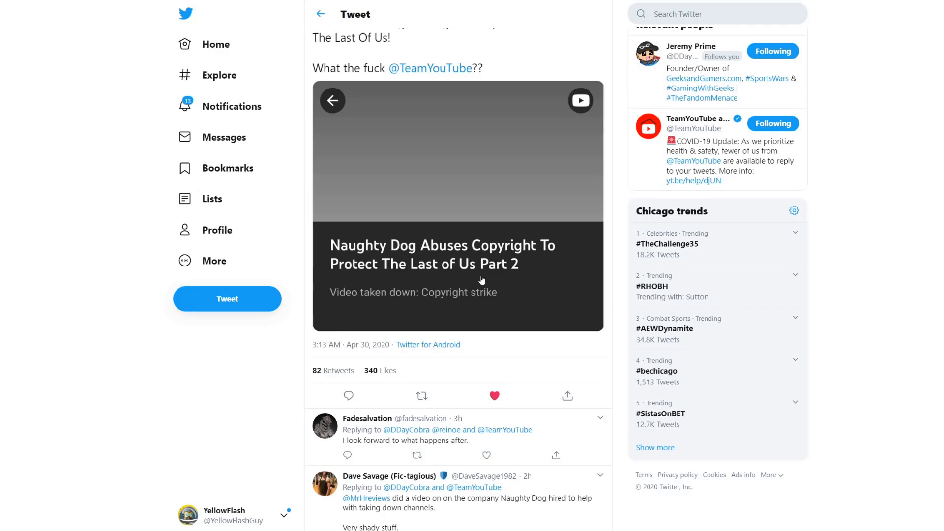
mouse_move(481, 273)
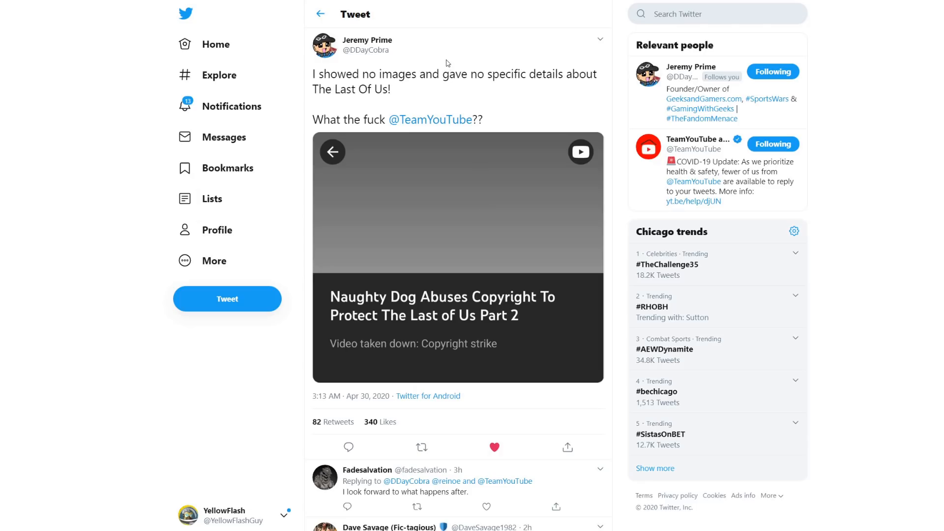
mouse_move(446, 63)
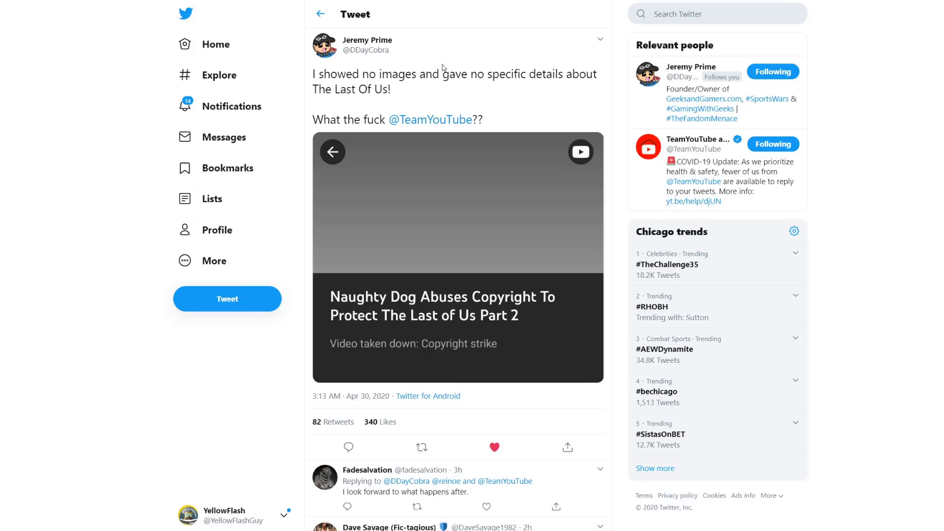
mouse_move(470, 64)
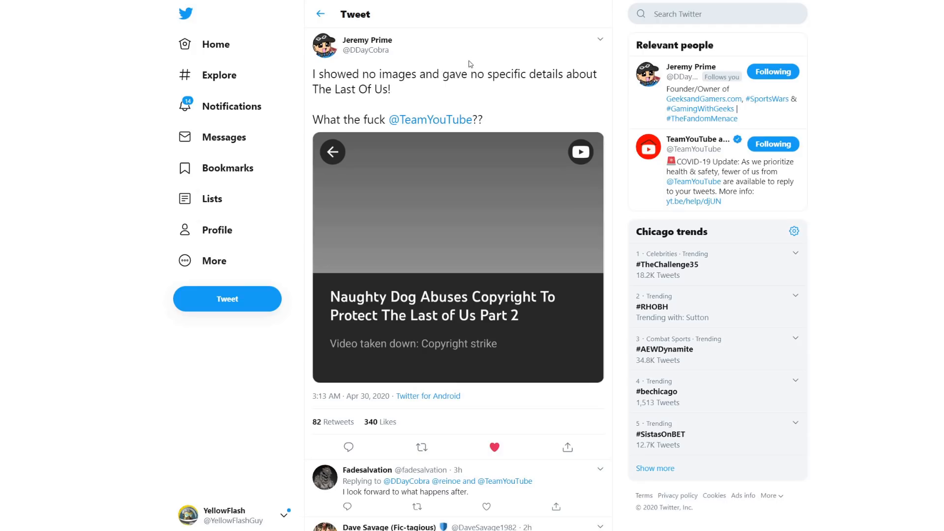
mouse_move(514, 17)
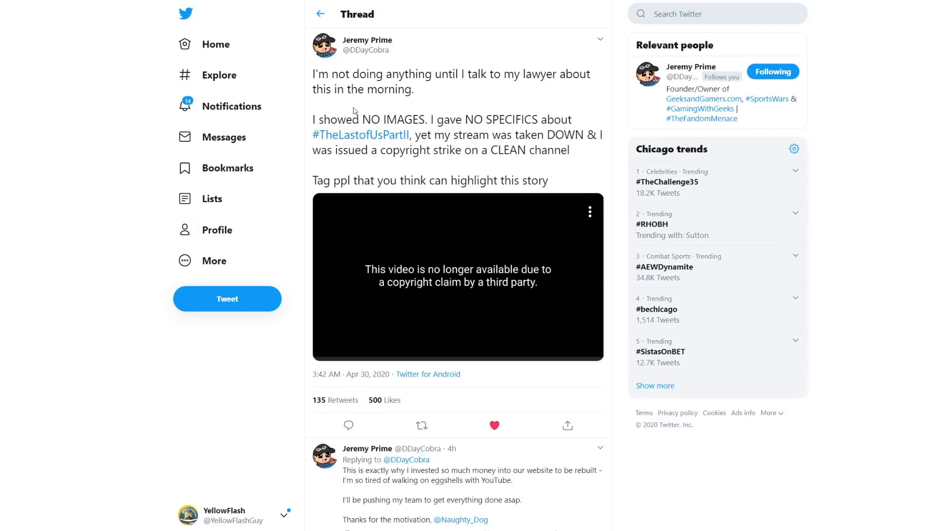
mouse_move(526, 104)
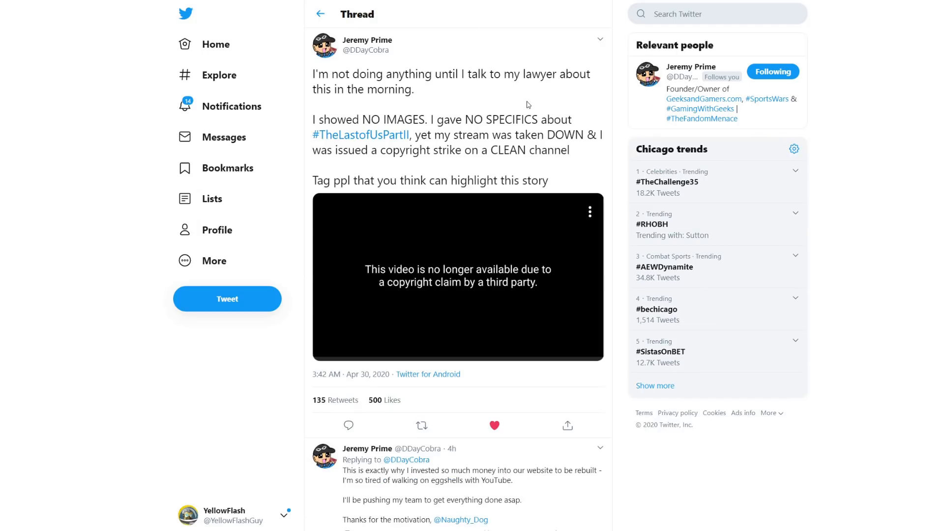
mouse_move(419, 121)
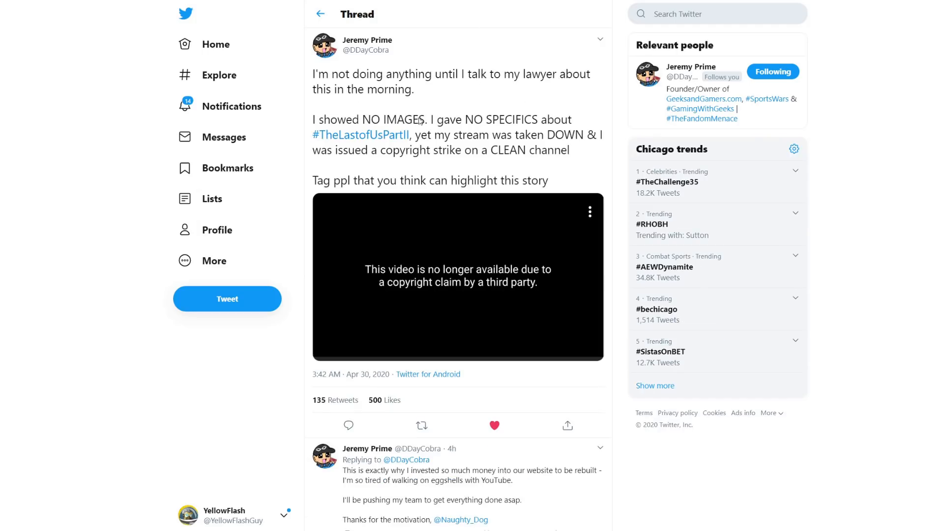
mouse_move(425, 147)
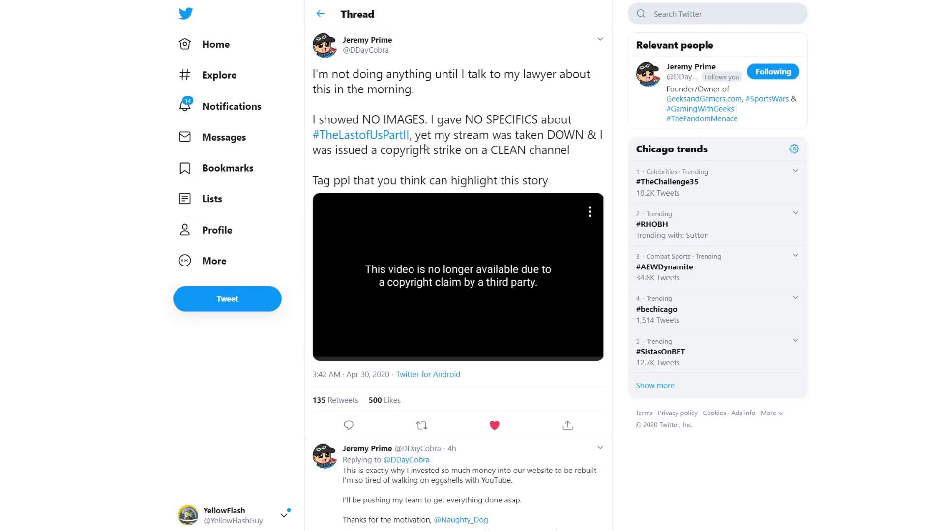
mouse_move(484, 148)
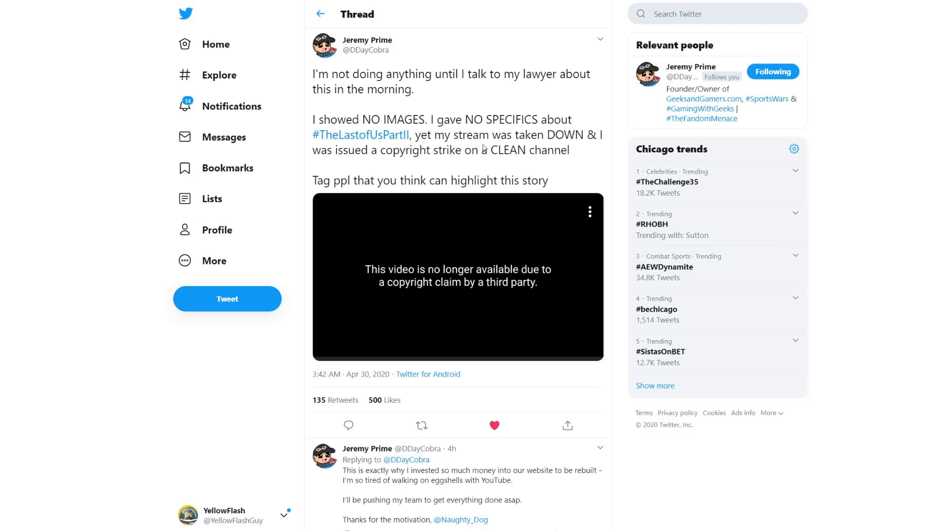
mouse_move(433, 160)
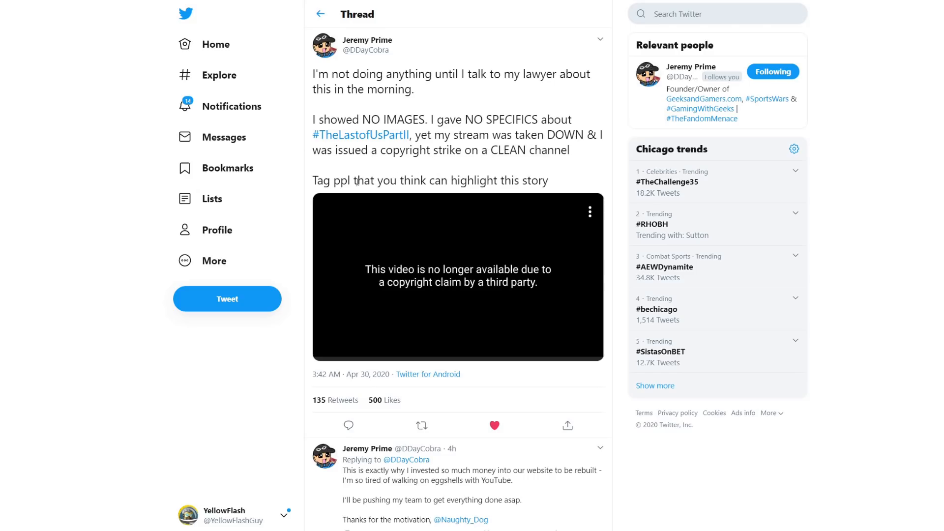
scroll("down", 3)
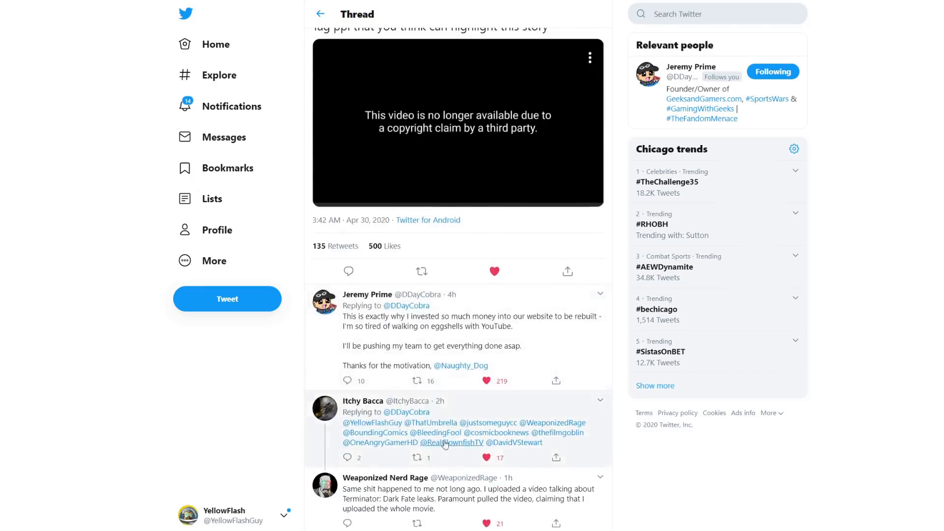
mouse_move(433, 422)
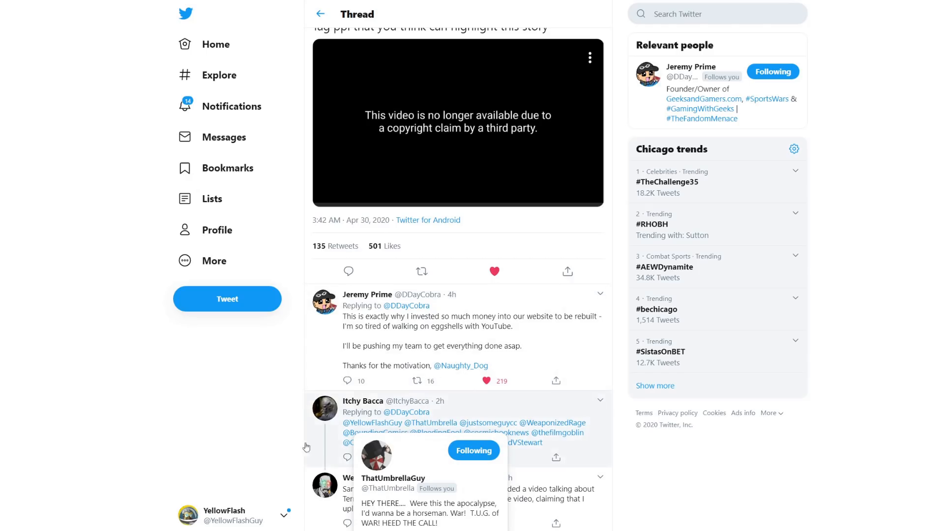
mouse_move(288, 441)
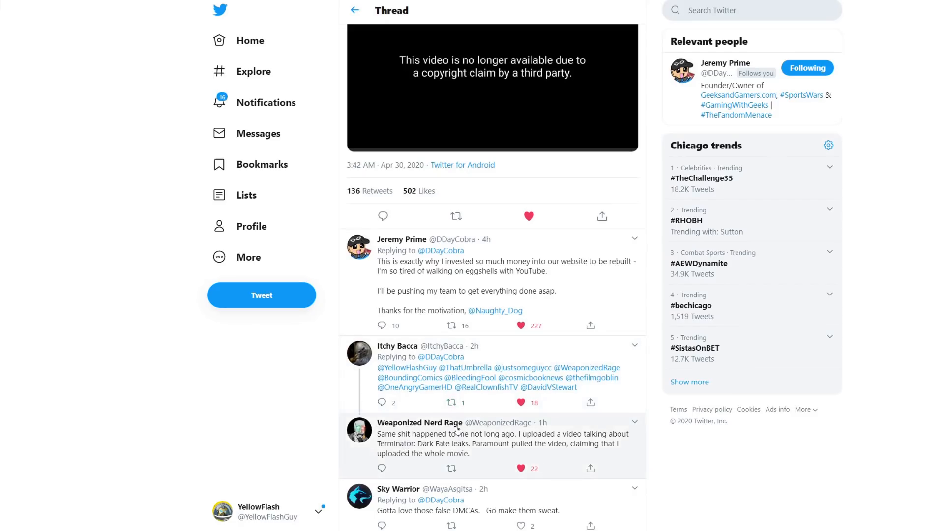
mouse_move(471, 446)
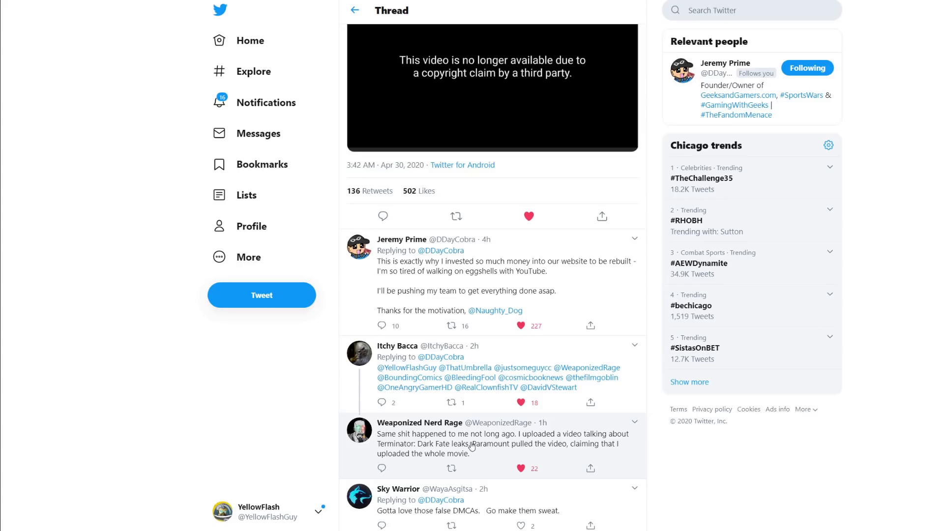
mouse_move(494, 448)
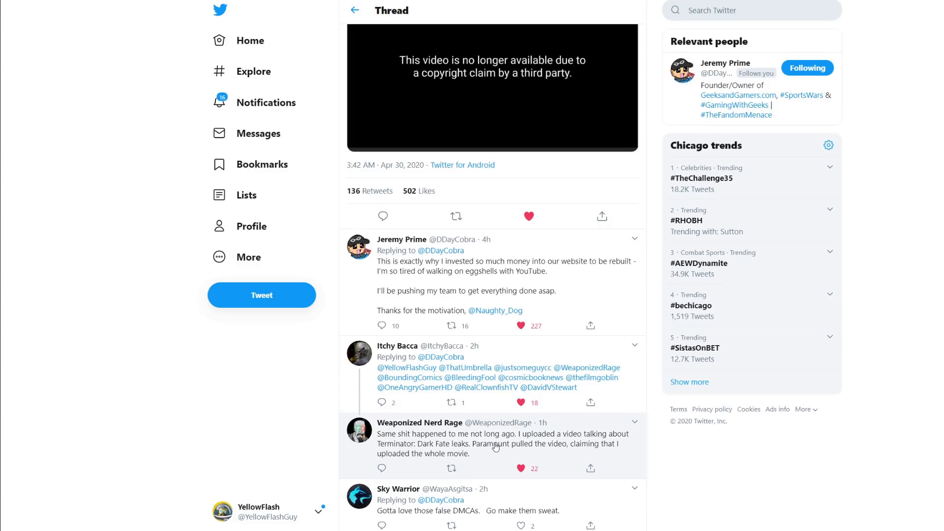
scroll("up", 3)
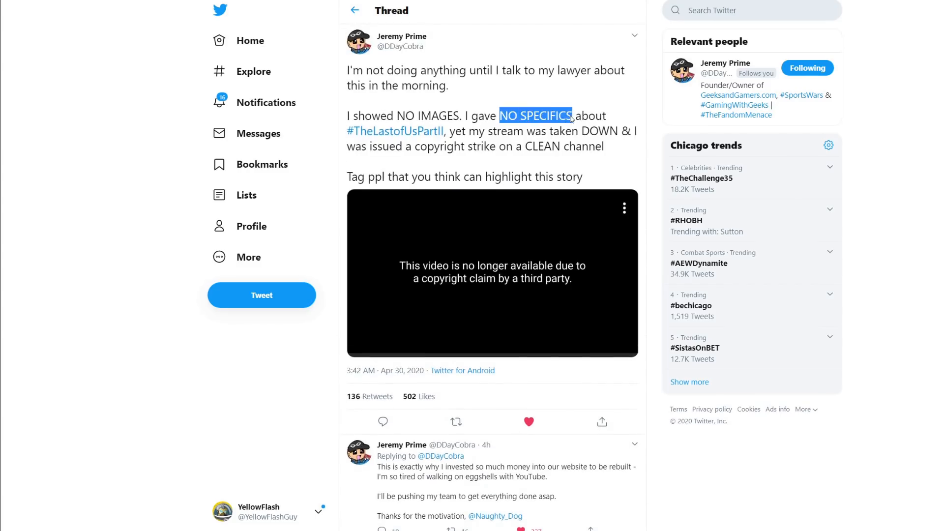
left_click_drag(572, 116, 558, 147)
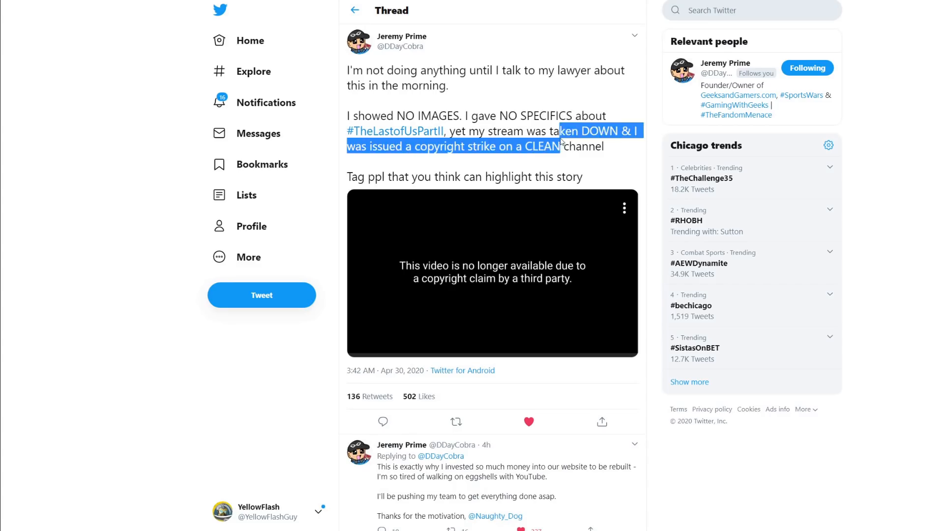
scroll("down", 3)
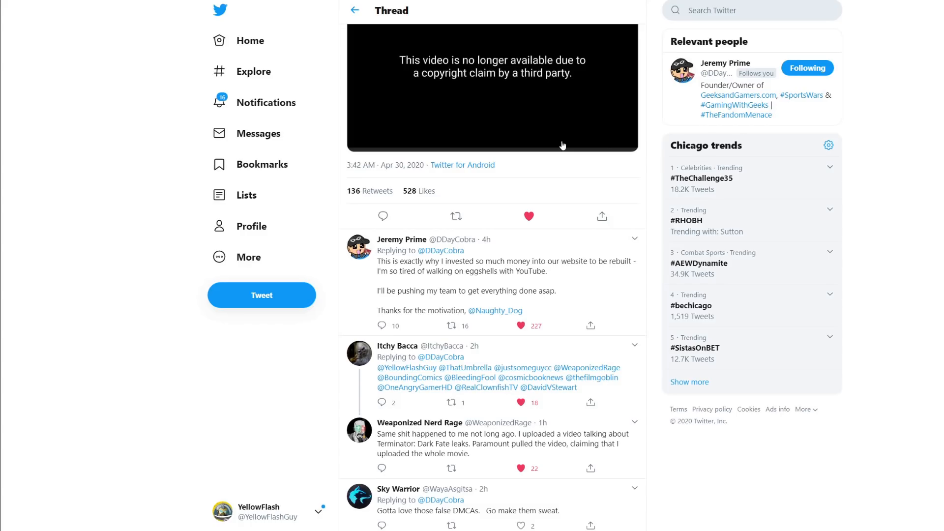
Step: Open the tweet thread accusing Sony and Naughty Dog of DMCAing videos, showing the copyright summary screenshot
left_click(528, 215)
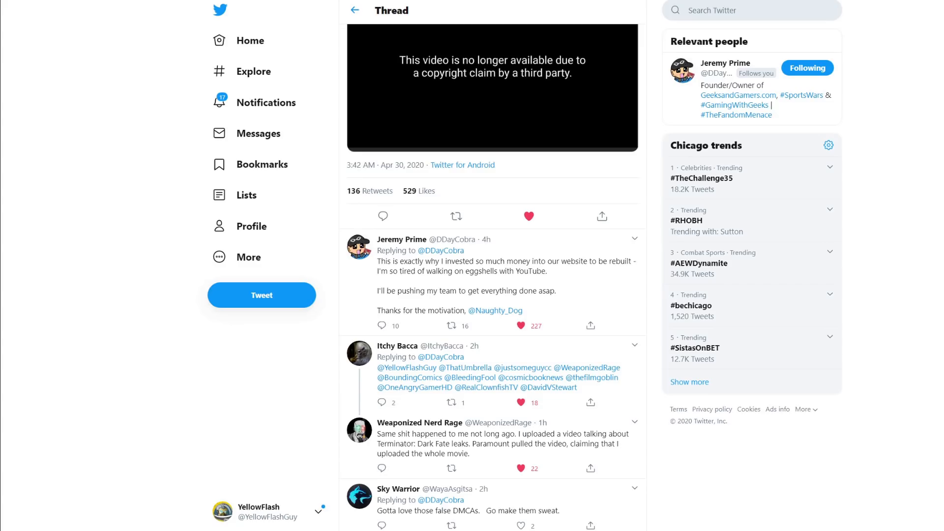
left_click(519, 326)
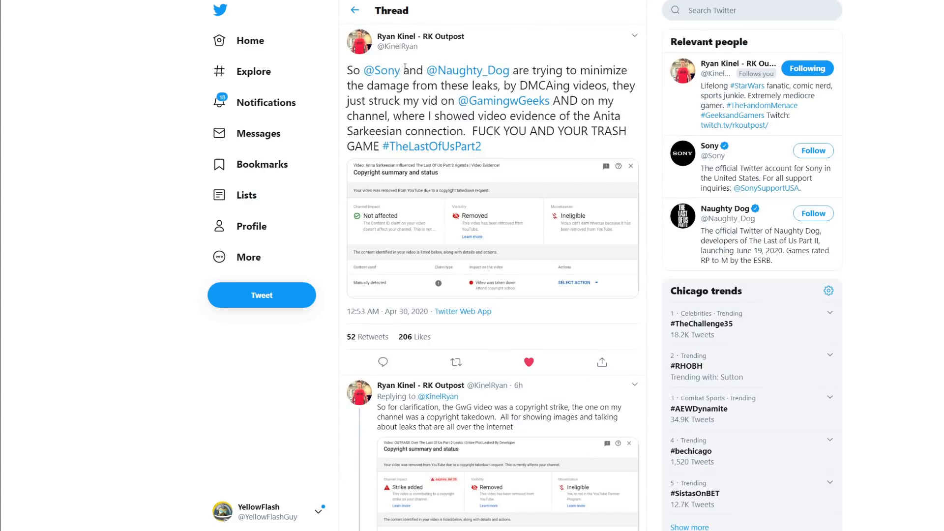
mouse_move(466, 71)
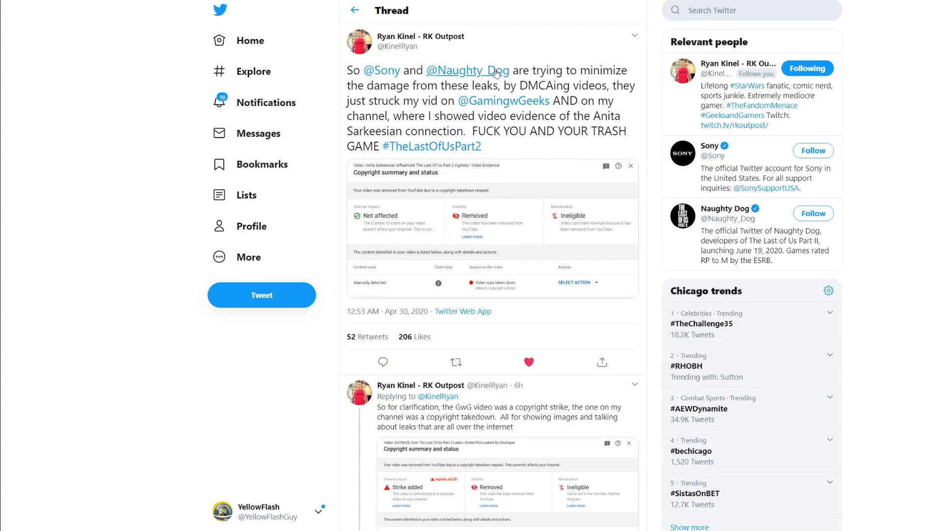
mouse_move(481, 90)
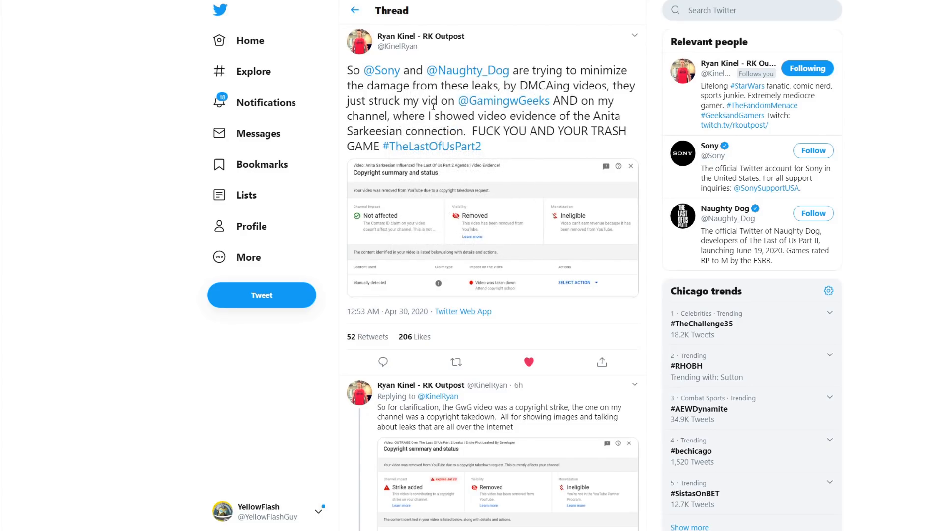
mouse_move(502, 100)
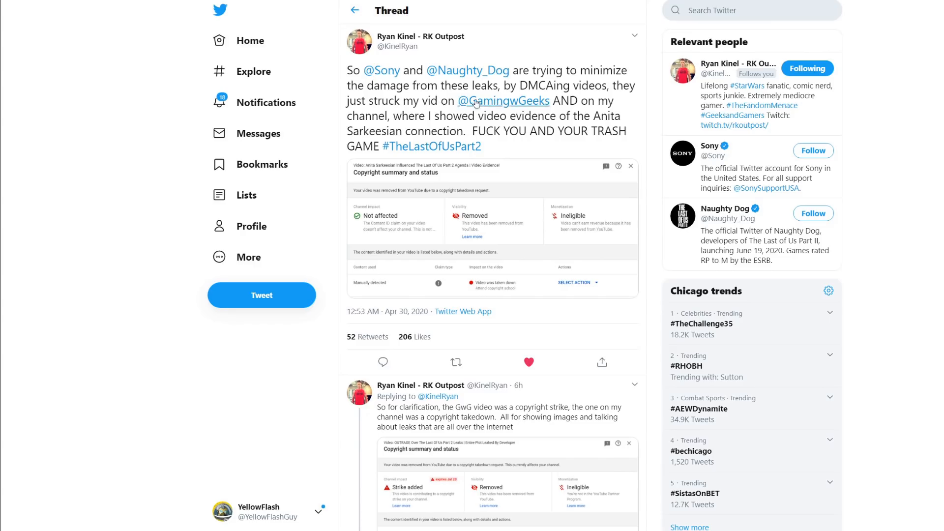
mouse_move(433, 123)
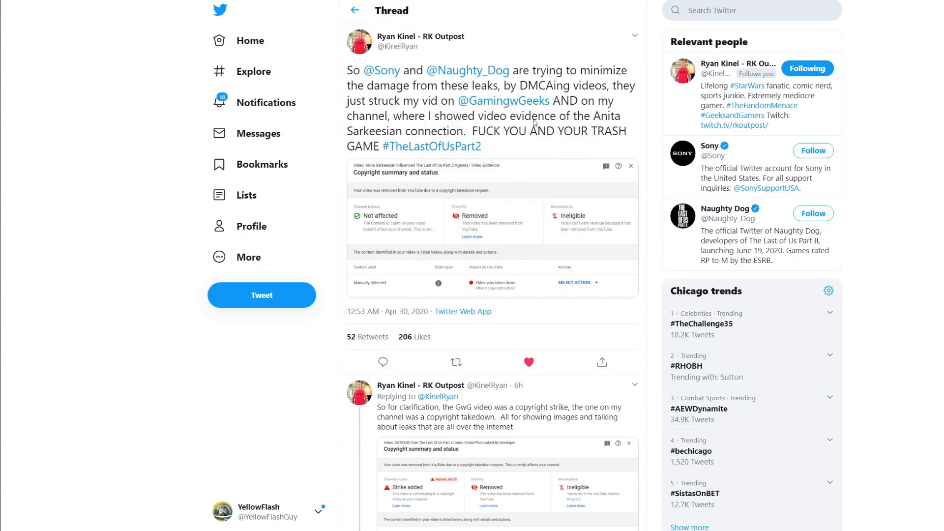
mouse_move(391, 134)
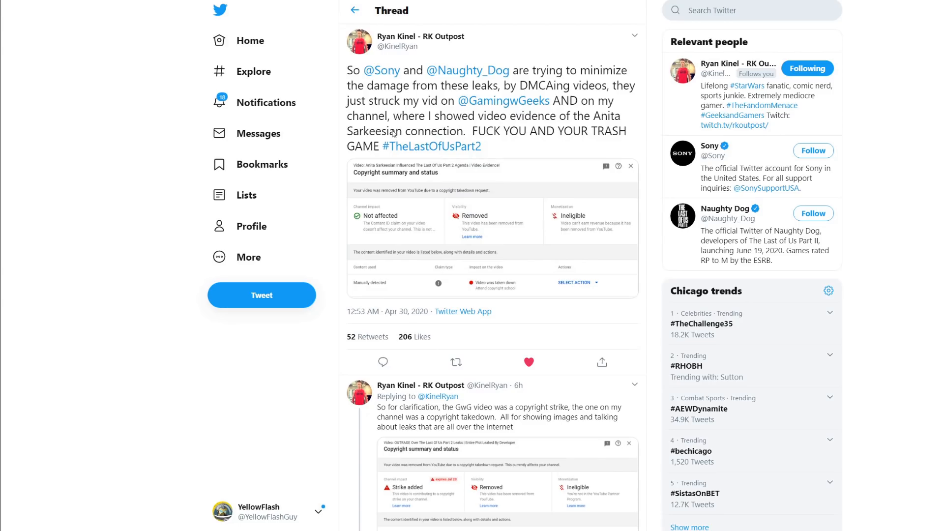
scroll("down", 3)
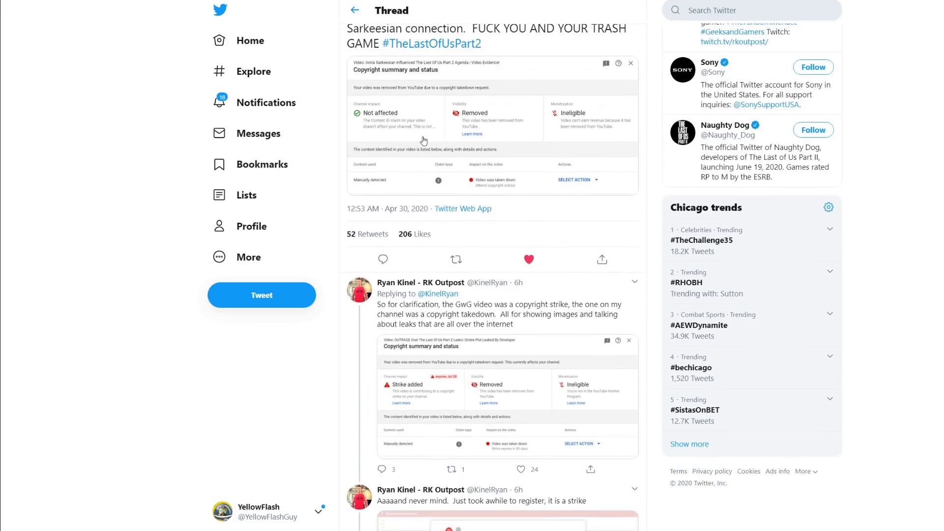
scroll("down", 3)
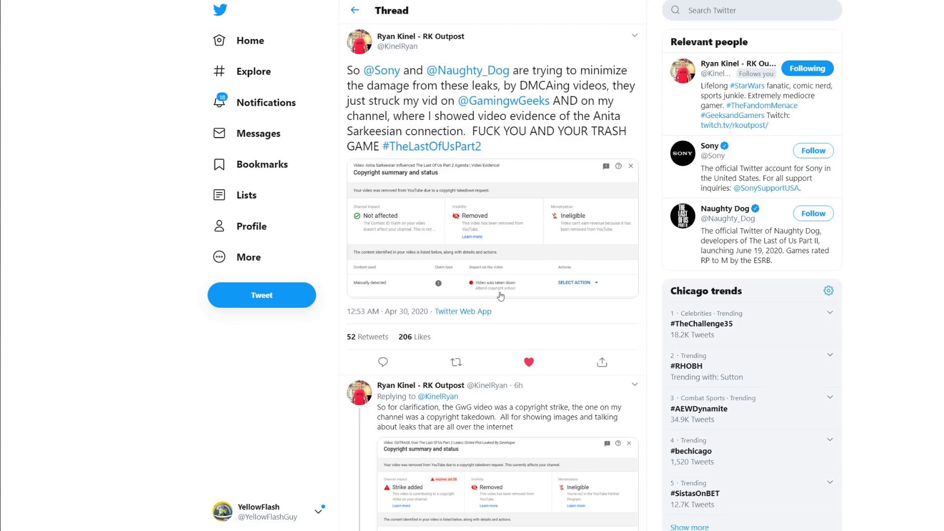
mouse_move(512, 290)
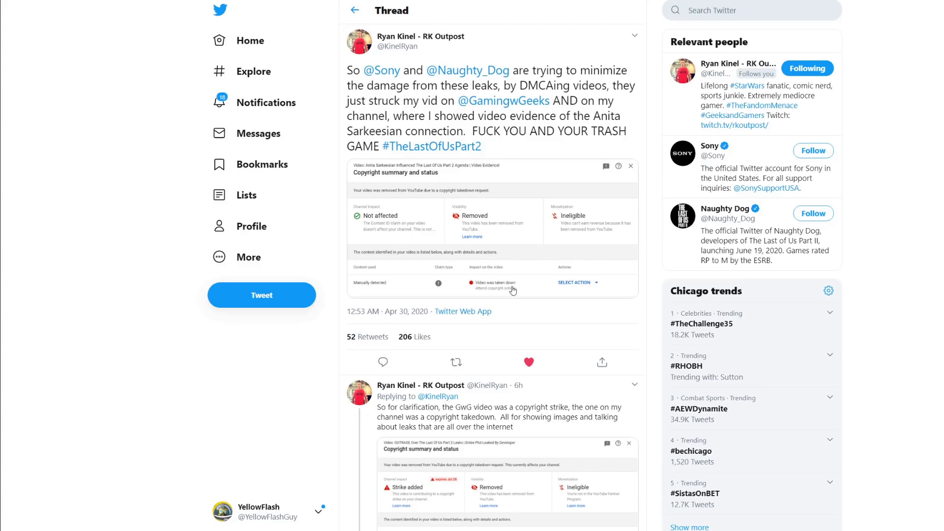
mouse_move(512, 289)
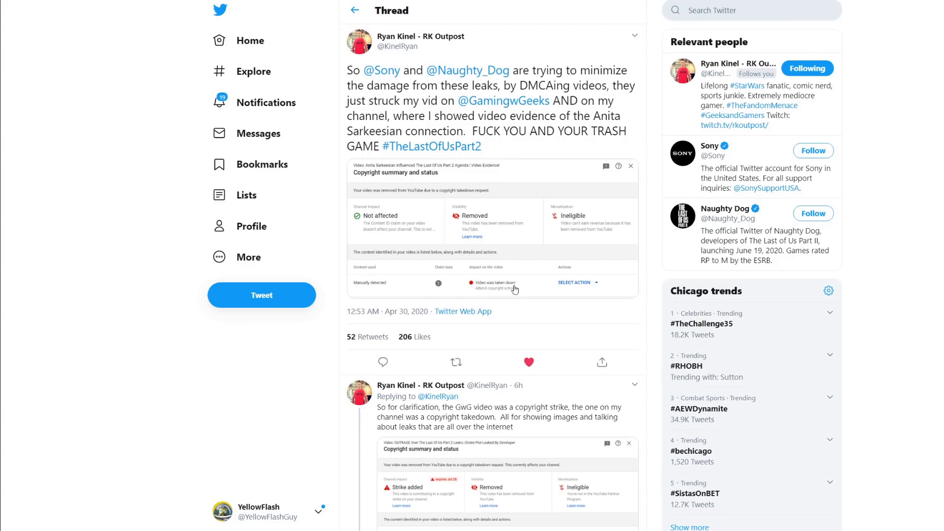
mouse_move(809, 38)
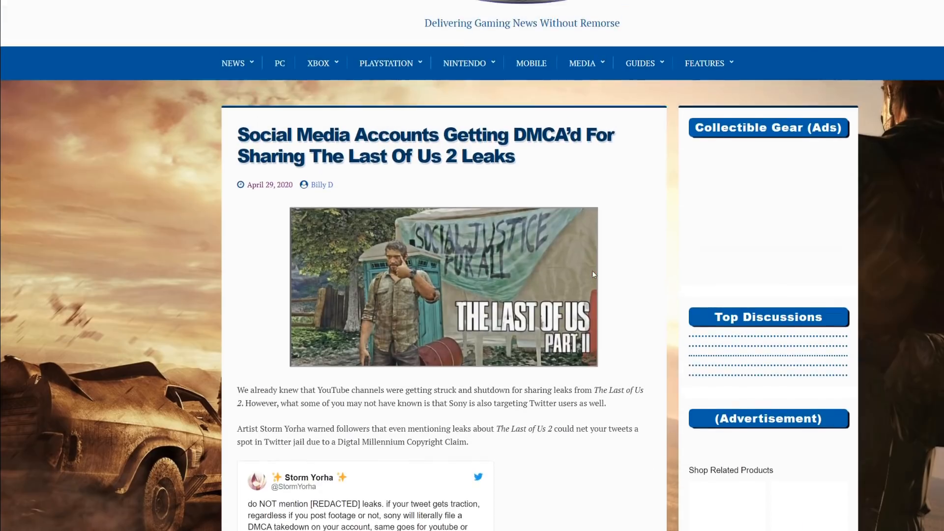
Step: Scroll the One Angry Gamer DMCA article down to the embedded tweet marked 'Media not displayed'
scroll("down", 3)
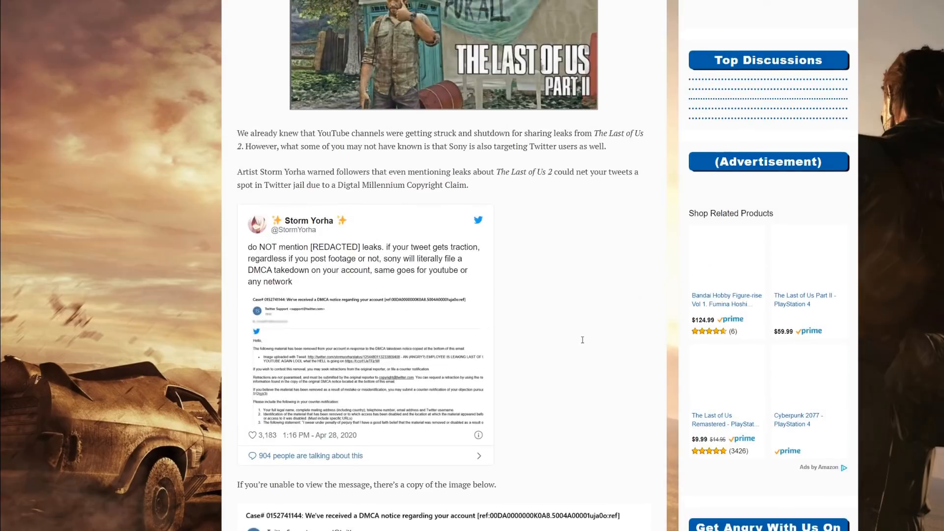
scroll("down", 3)
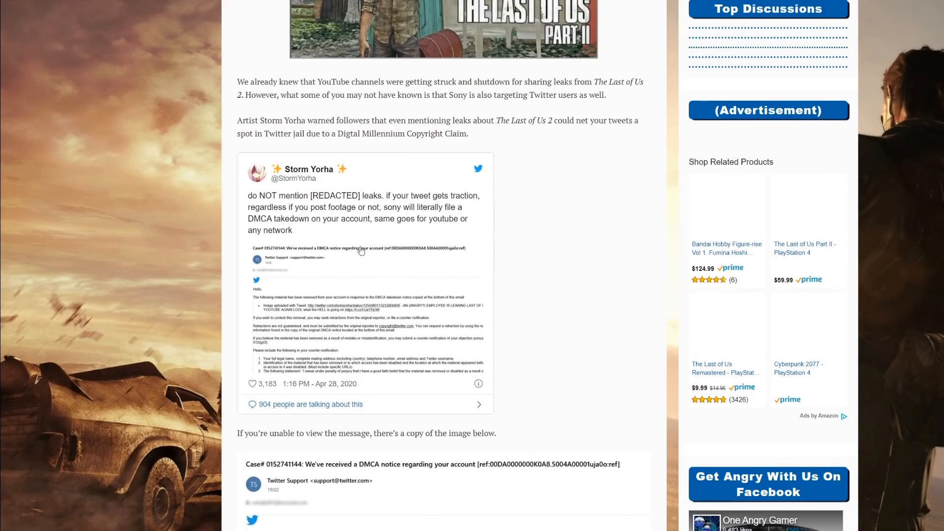
scroll("down", 3)
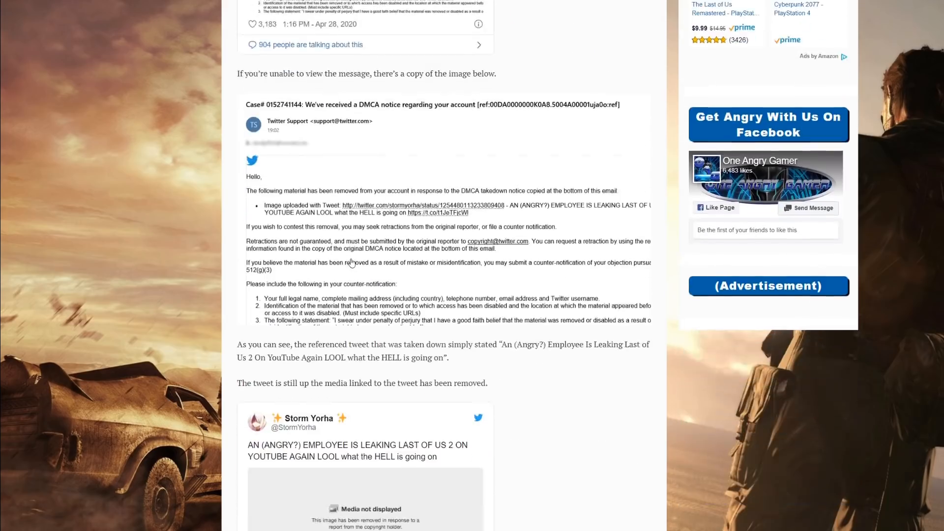
scroll("down", 3)
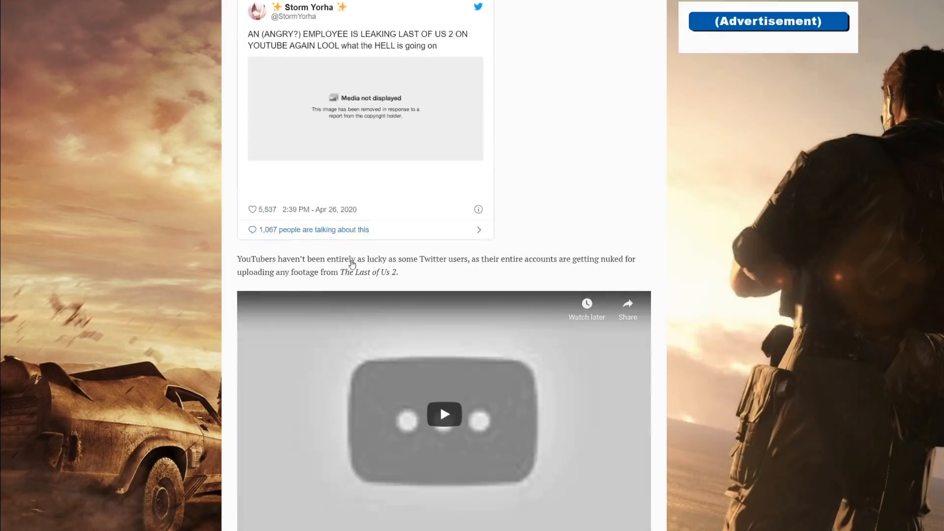
scroll("up", 3)
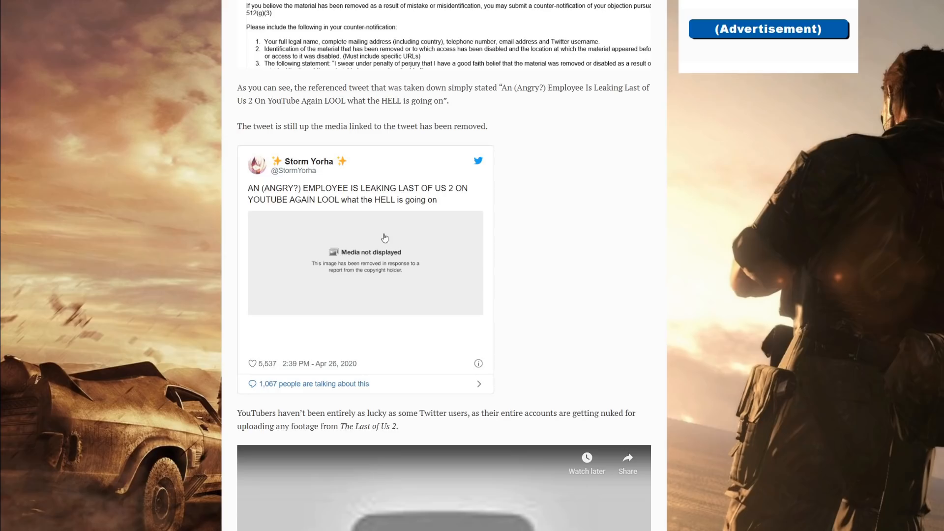
mouse_move(388, 245)
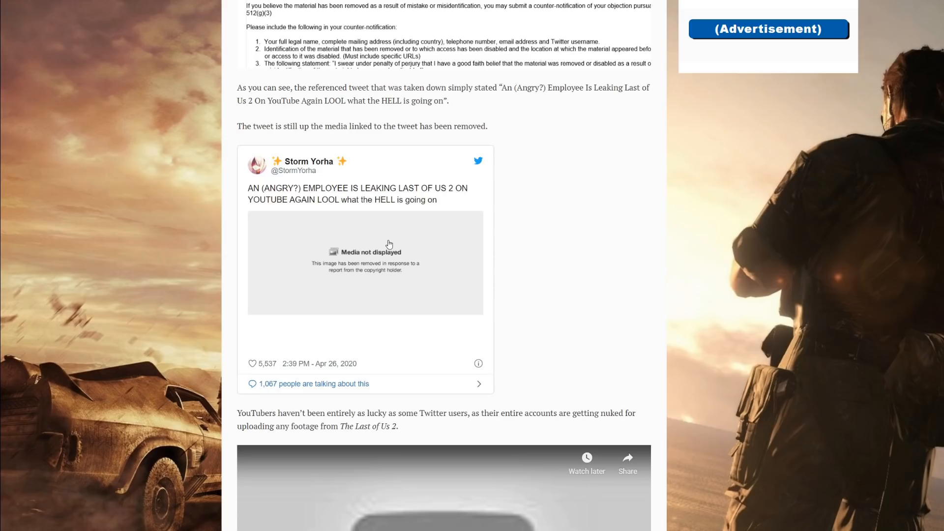